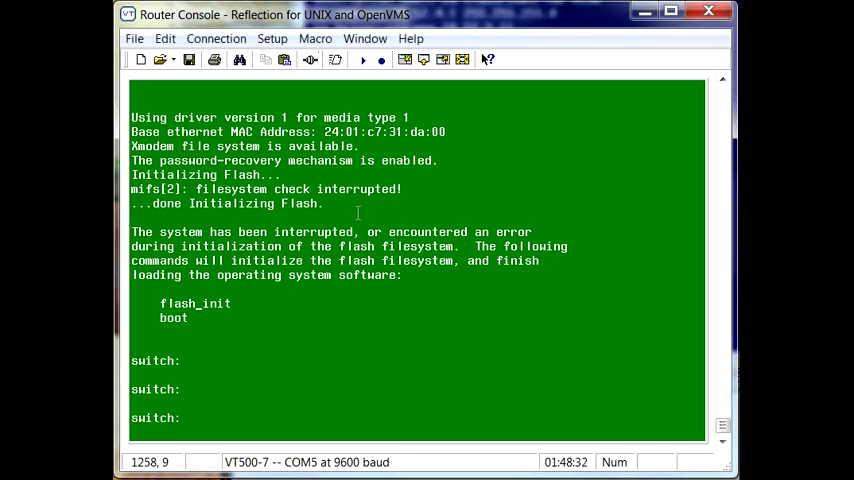
- Run flash_init at the switch: recovery prompt to initialize the flash file system
{"action": "type", "text": "flash"}
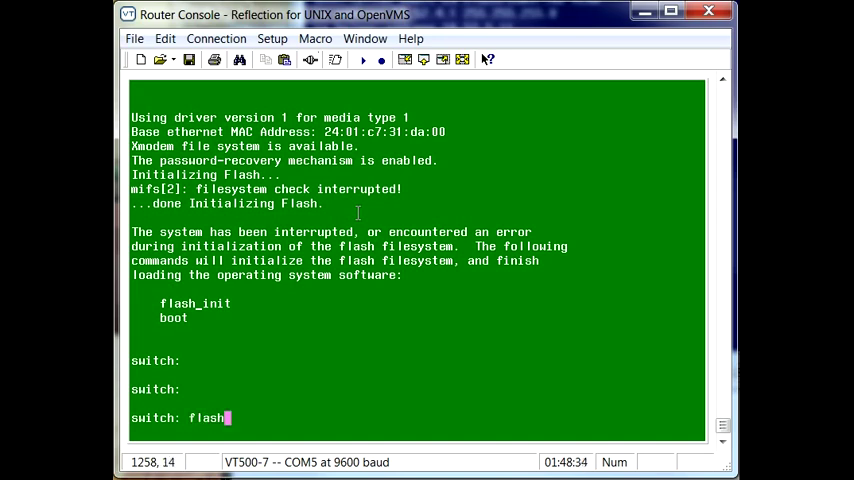
{"action": "type", "text": "_init"}
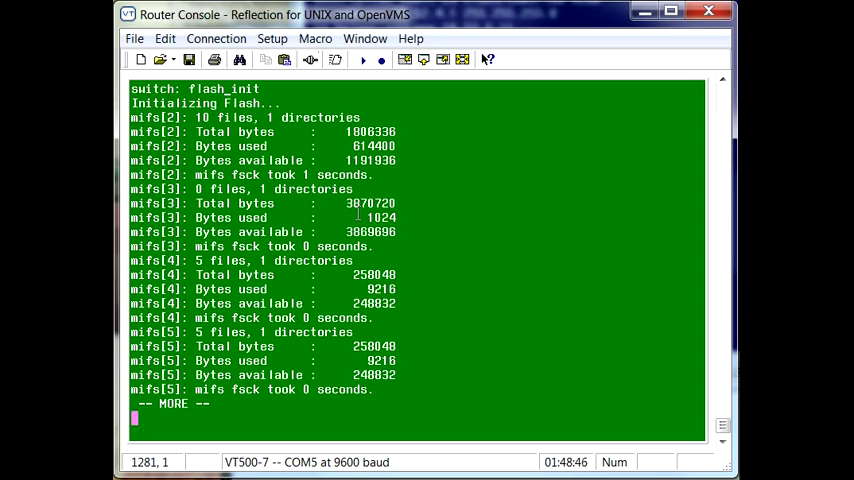
{"action": "mouse_move", "coordinate": [448, 254]}
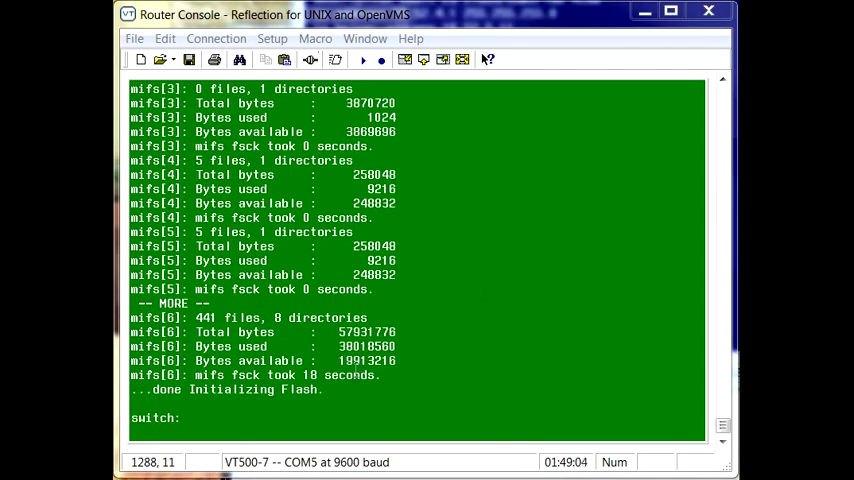
- Attempt load_helper twice at the switch prompt, each returning an unknown command error
{"action": "type", "text": "load"}
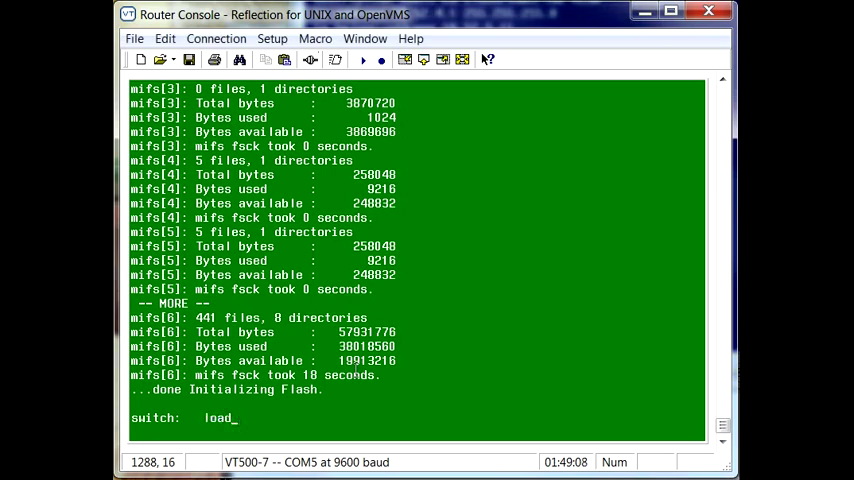
{"action": "type", "text": "helper"}
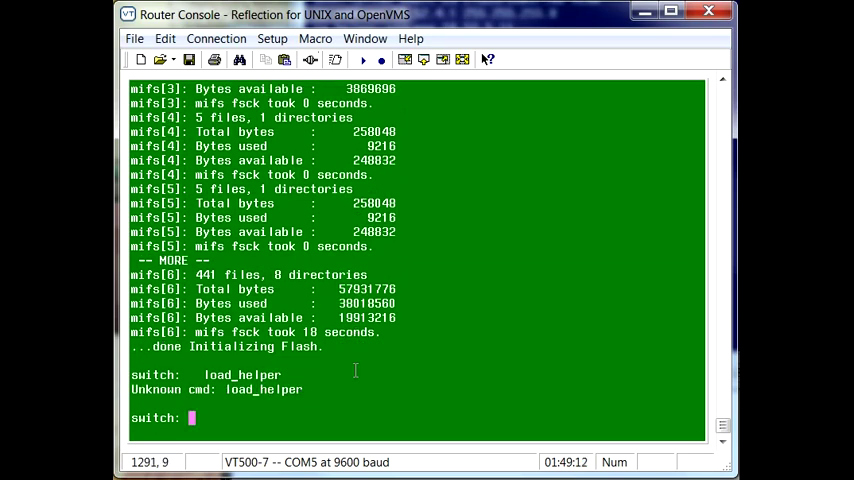
{"action": "type", "text": "load_helper"}
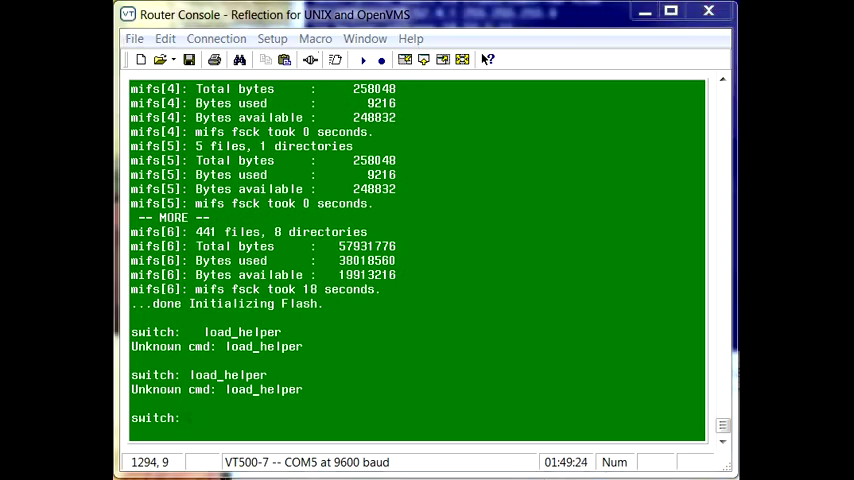
- List the flash directory with dir flash: showing config.text, private-config.text and the IOS image
{"action": "type", "text": "dir"}
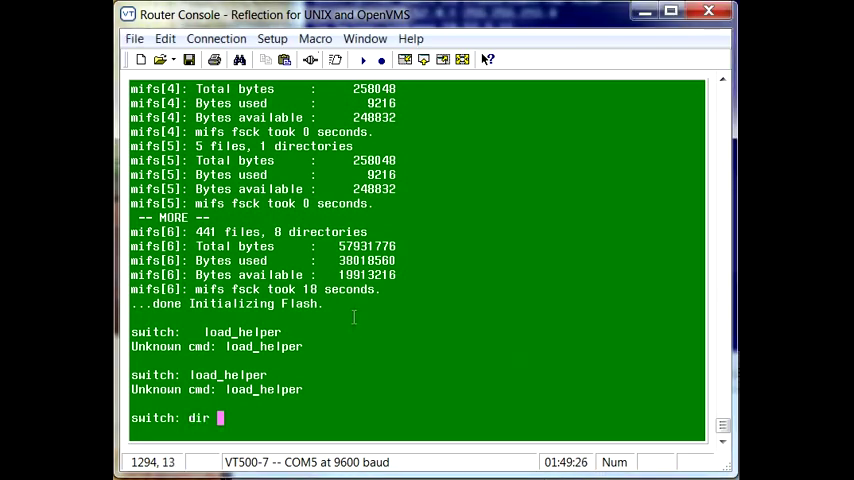
{"action": "type", "text": "flash"}
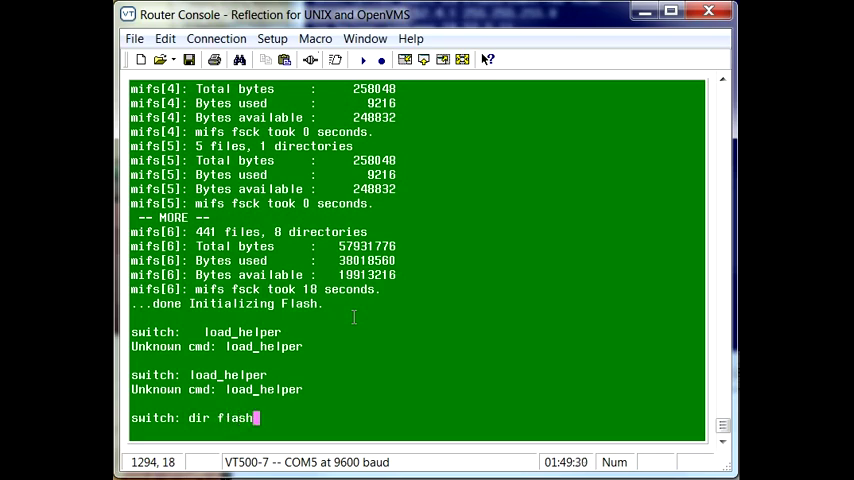
{"action": "type", "text": ":"}
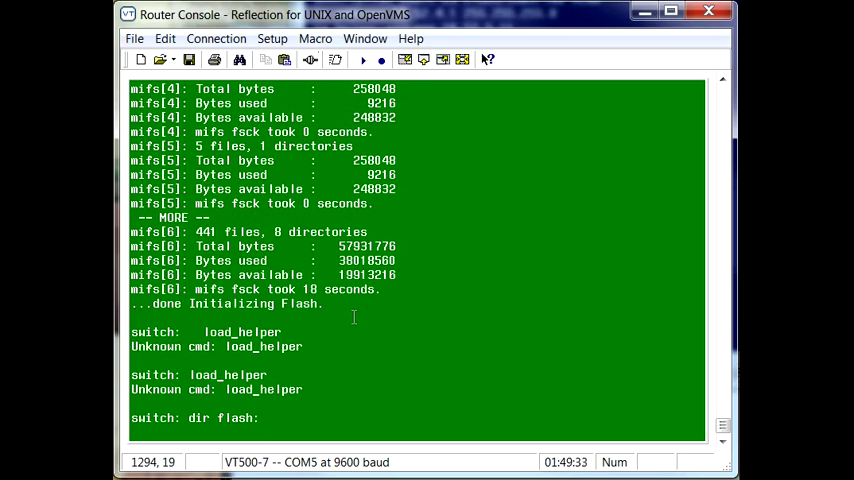
{"action": "key", "text": "Return"}
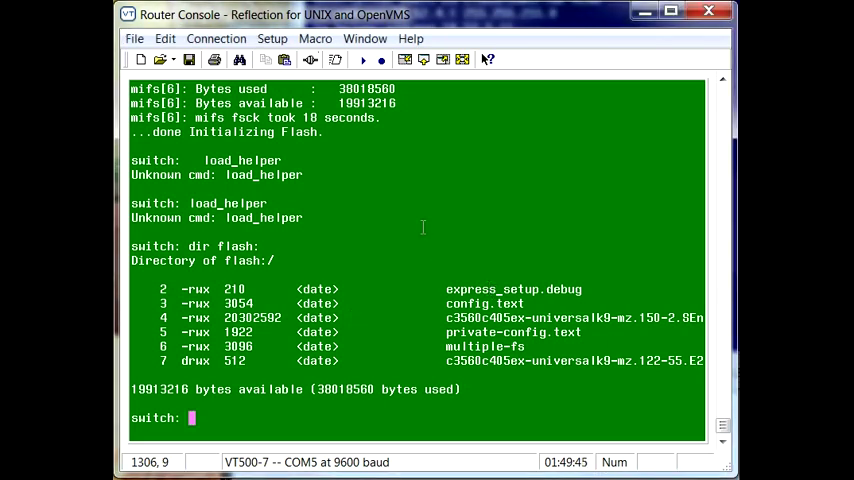
- Rename flash:config.text to flash:config.text.old so the old configuration is skipped at boot
{"action": "type", "text": "rename flas"}
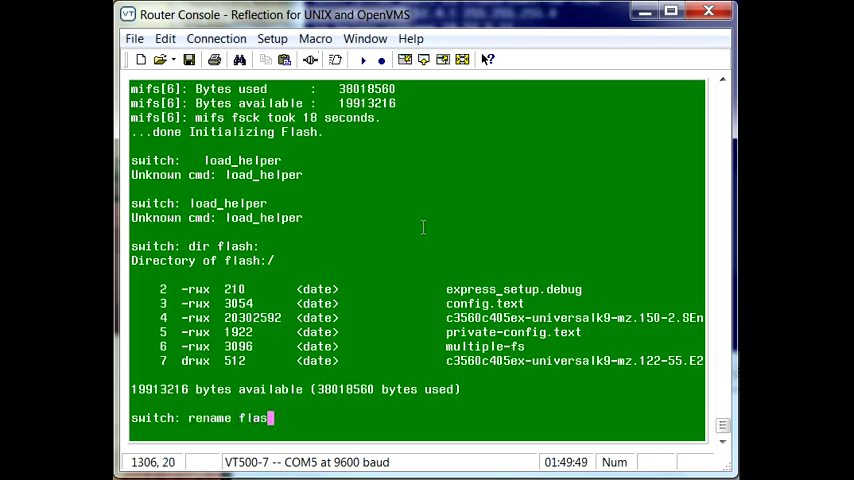
{"action": "type", "text": "h:config.te"}
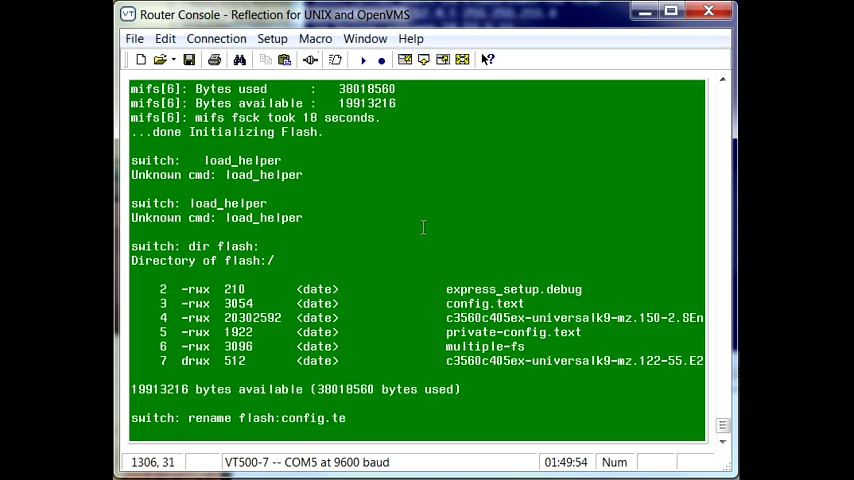
{"action": "type", "text": "xt flash"}
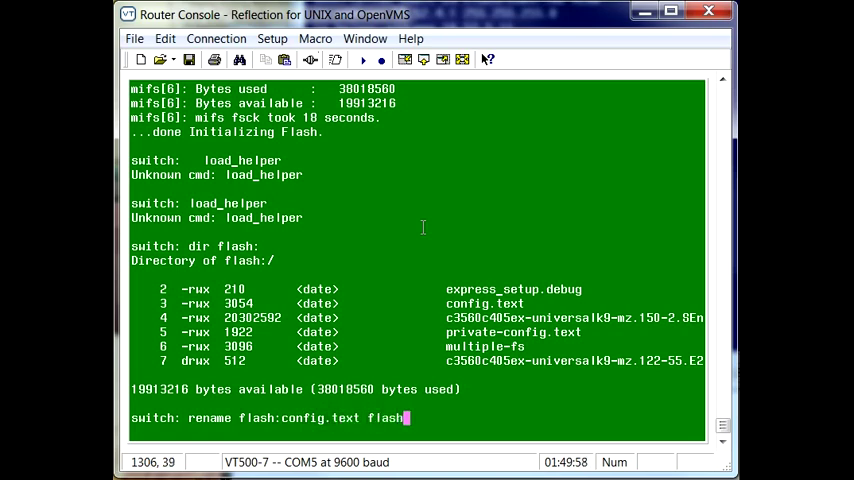
{"action": "type", "text": "confi"}
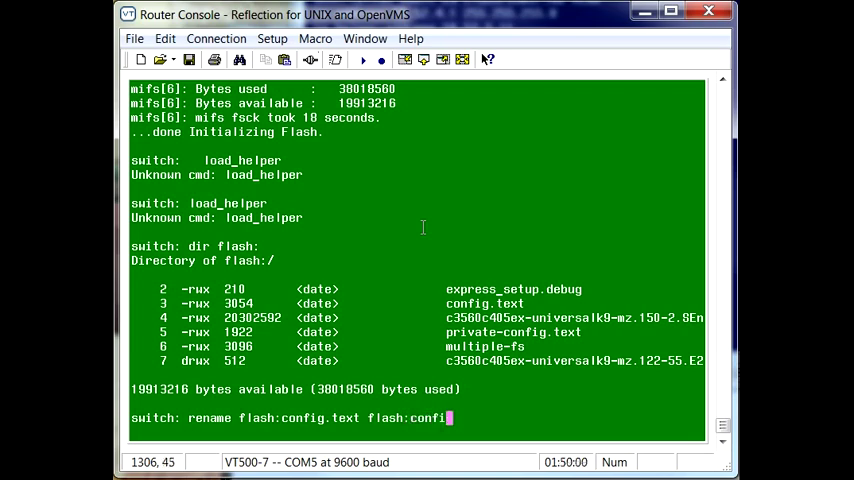
{"action": "type", "text": "g.tex"}
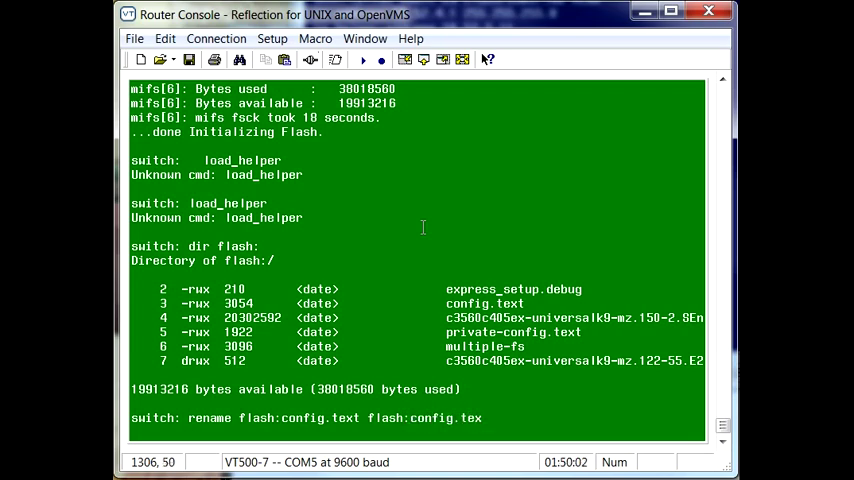
{"action": "type", "text": ".old"}
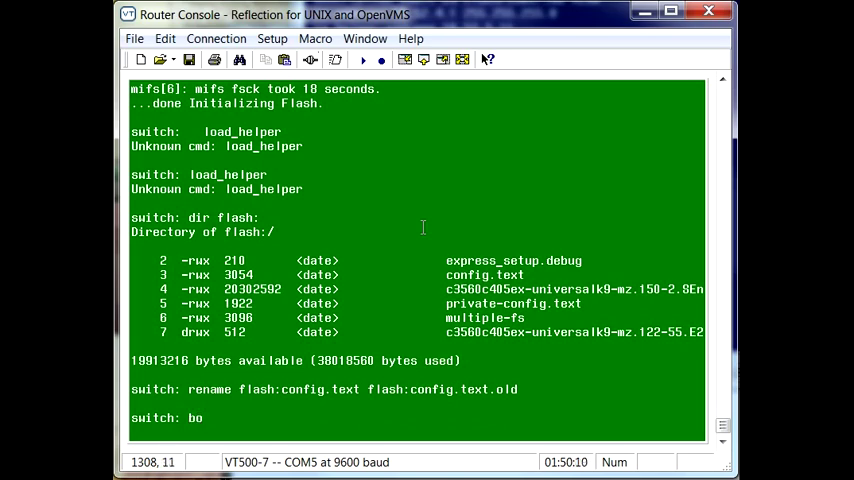
- Boot the switch into IOS and wait for the System Configuration Dialog
{"action": "type", "text": "ot"}
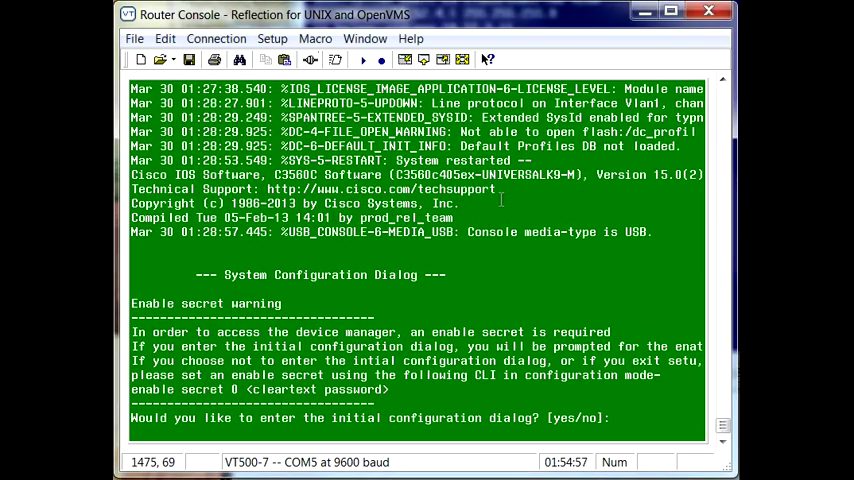
- Answer N to setup, enter enable mode, and rename flash:config.text.old back to flash:config.text
{"action": "type", "text": "N"}
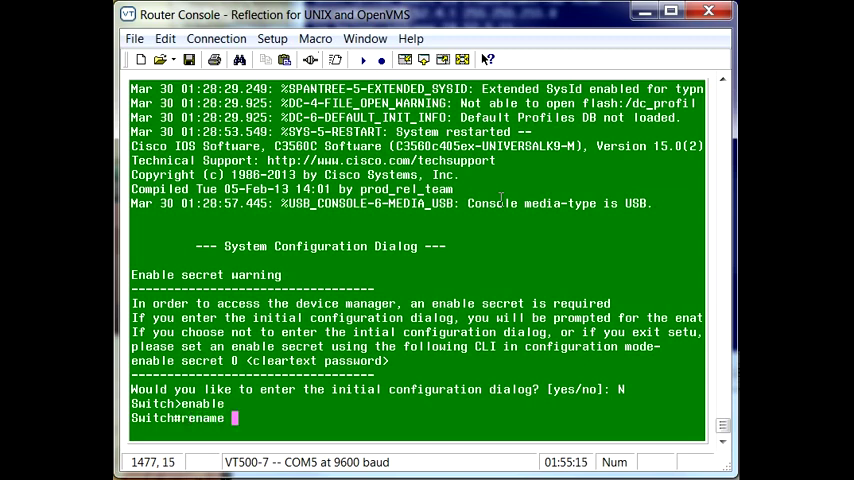
{"action": "type", "text": "flash:"}
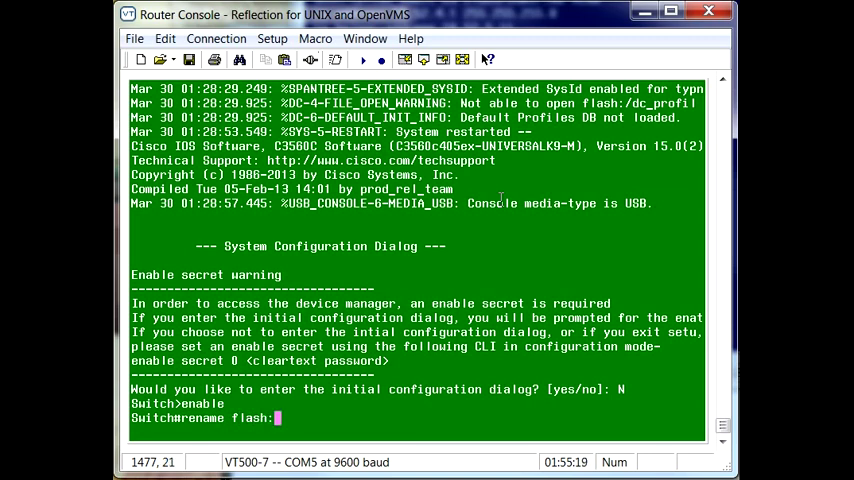
{"action": "type", "text": "config.te"}
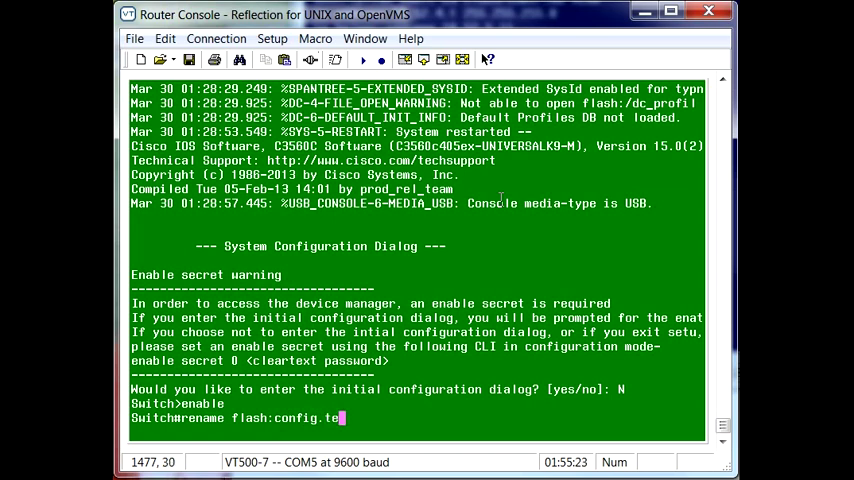
{"action": "type", "text": "xt.old"}
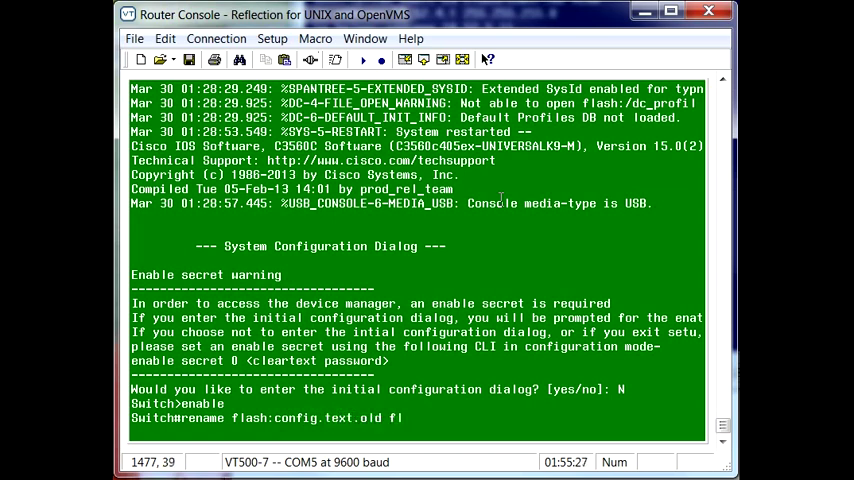
{"action": "type", "text": "flash:config.text"}
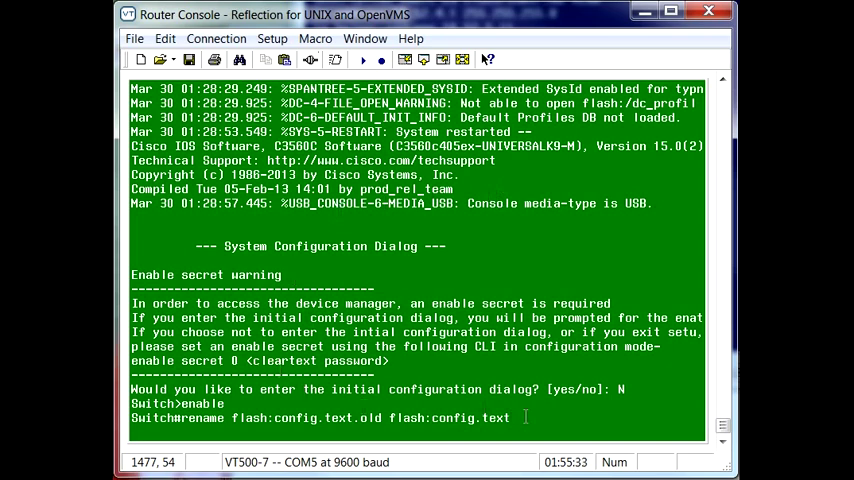
{"action": "key", "text": "enter"}
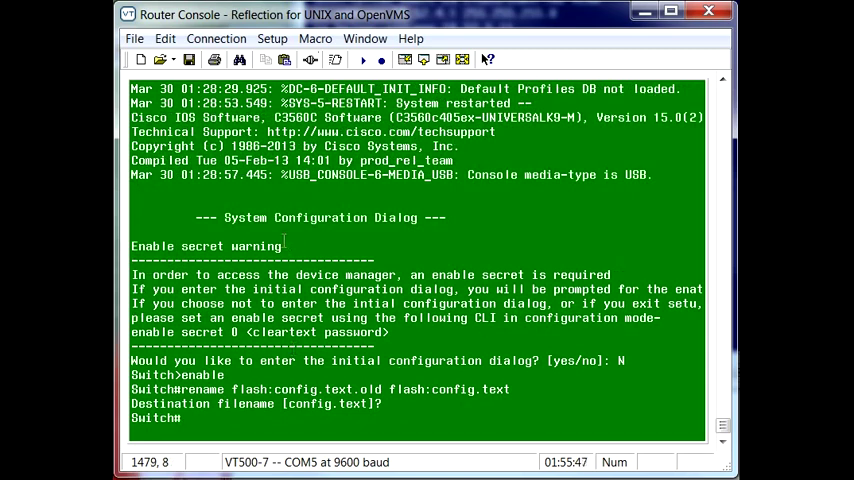
- Copy flash:config.text into system:running-config and accept the destination to load the recovered config
{"action": "type", "text": "copy"}
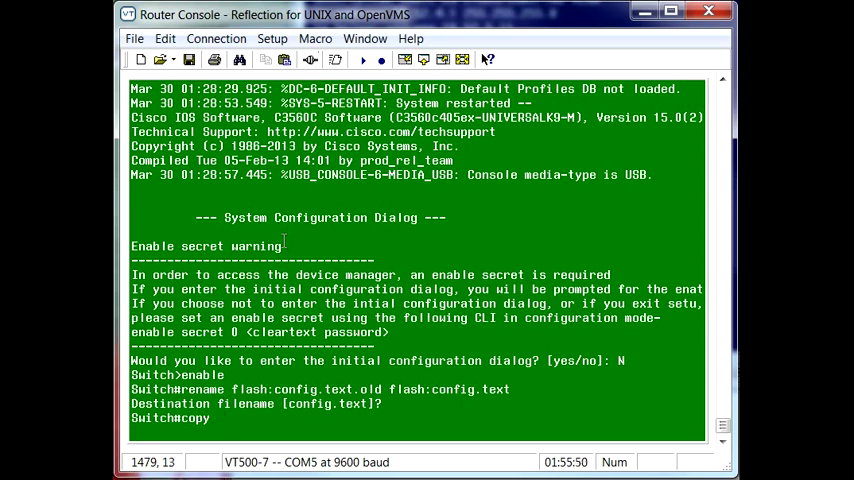
{"action": "type", "text": "flash"}
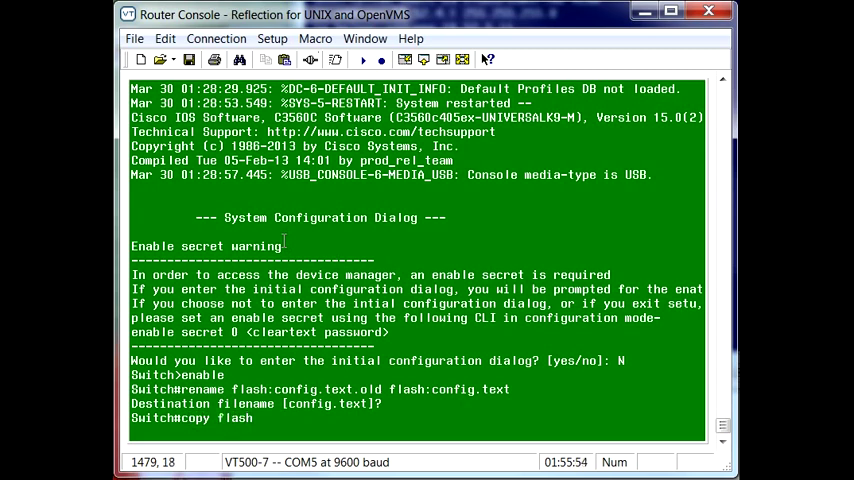
{"action": "type", "text": ":config.text"}
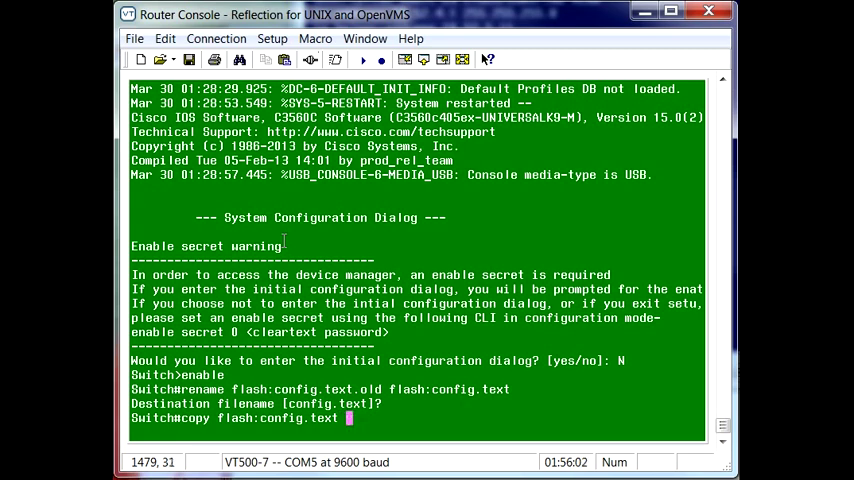
{"action": "type", "text": "system"}
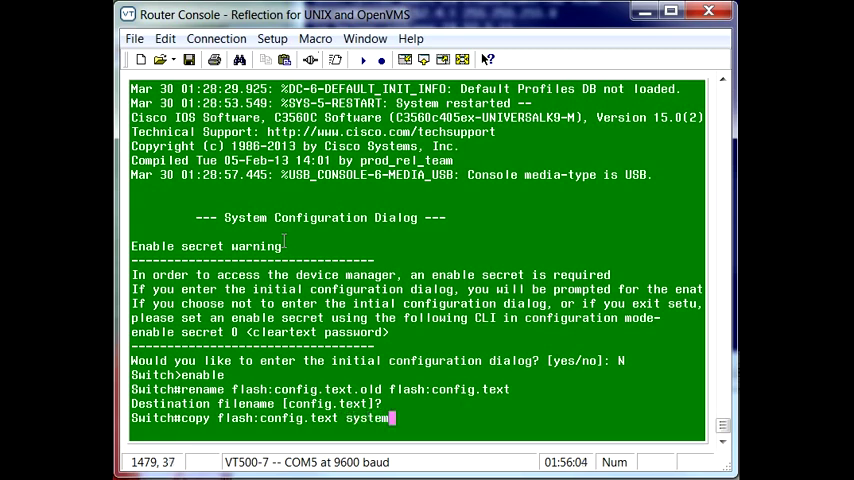
{"action": "type", "text": "runnin"}
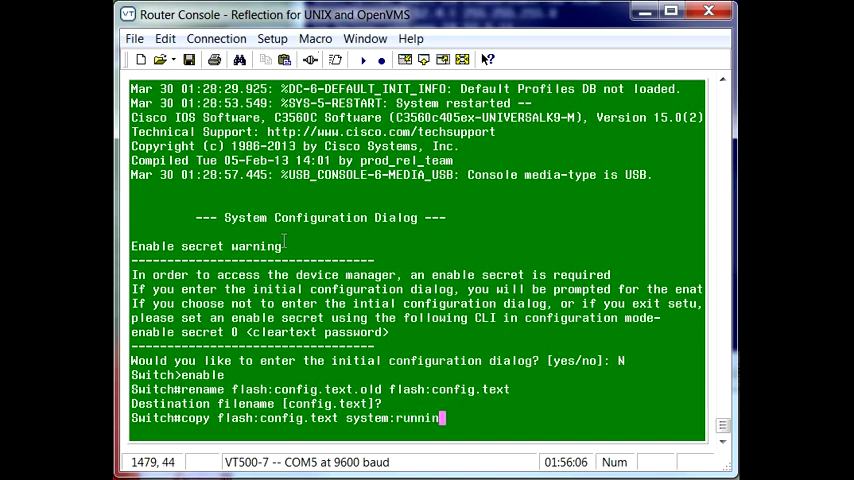
{"action": "type", "text": "-config"}
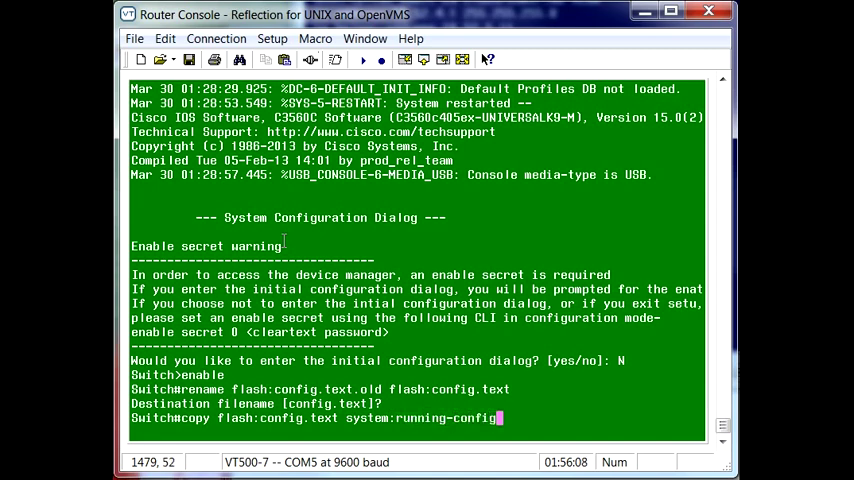
{"action": "key", "text": "Return"}
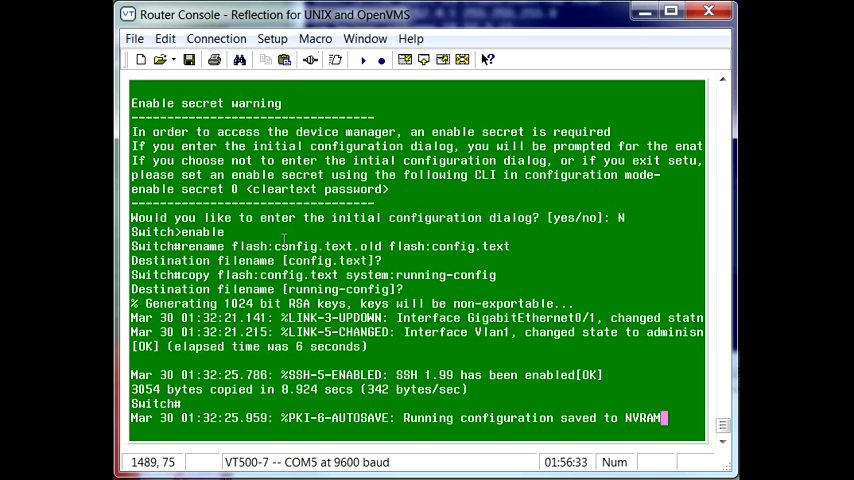
{"action": "key", "text": "Return"}
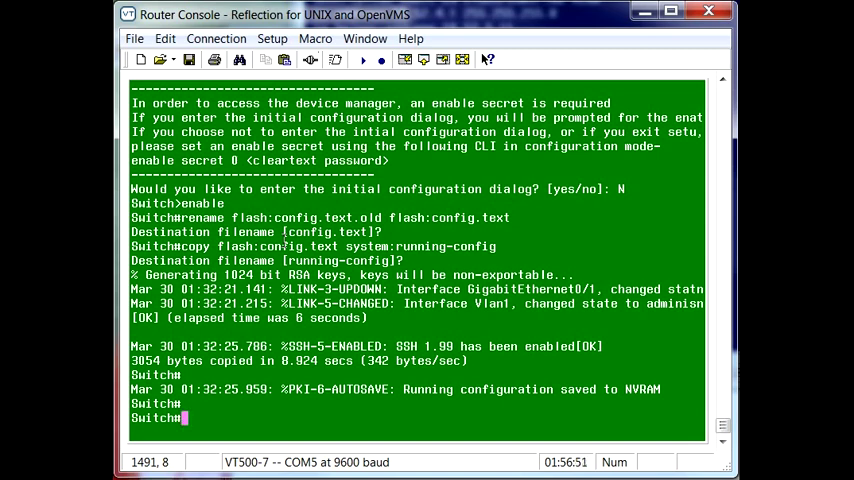
{"action": "type", "text": "config t"}
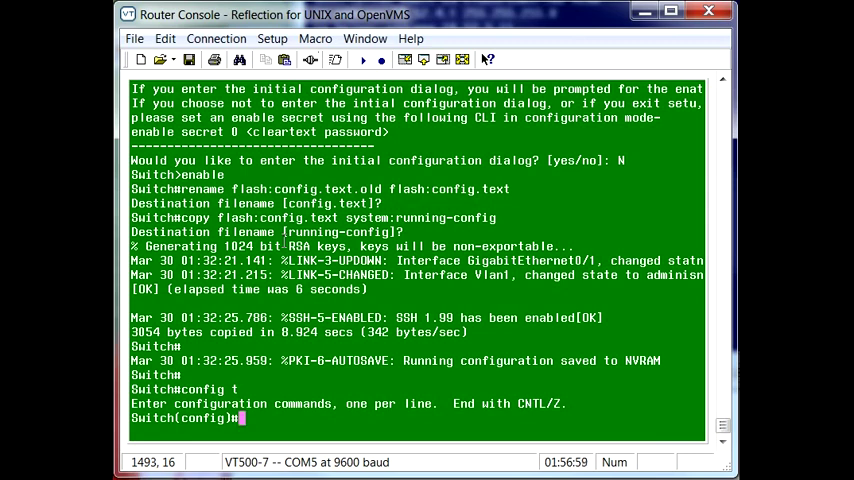
{"action": "type", "text": "enable"}
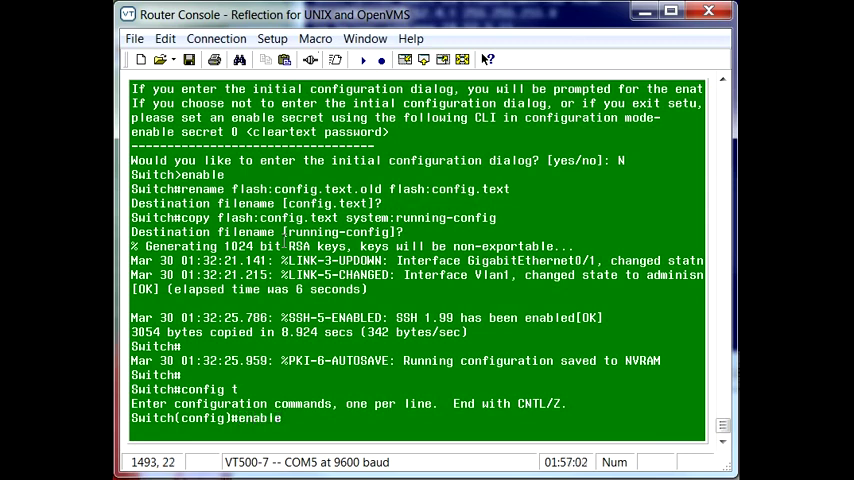
{"action": "type", "text": "se"}
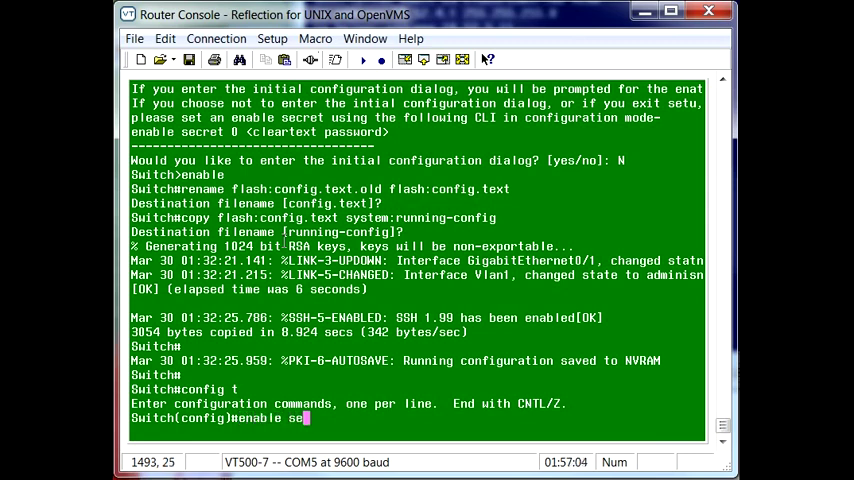
{"action": "type", "text": "cret"}
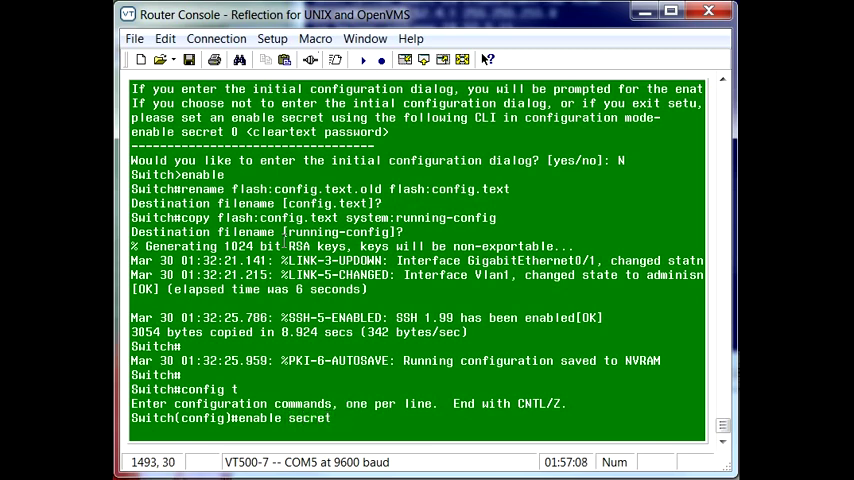
{"action": "type", "text": "password"}
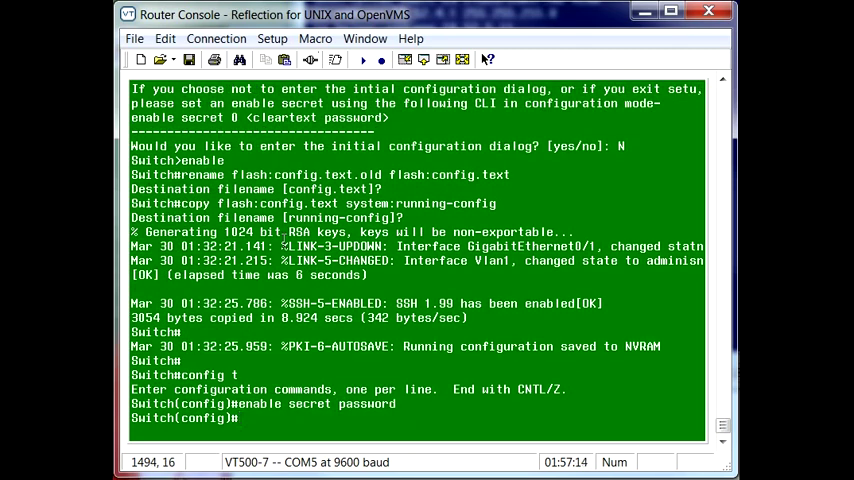
{"action": "type", "text": "exit"}
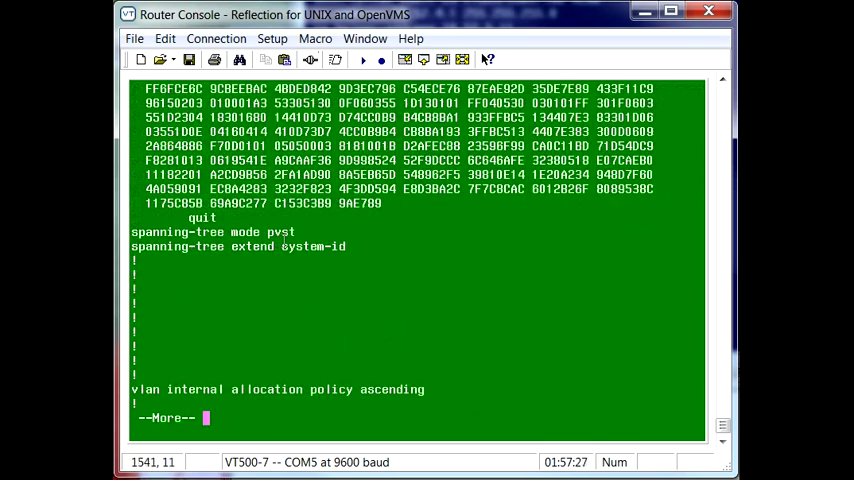
- Page through the remaining configuration to its end and begin a copy command
{"action": "key", "text": "space"}
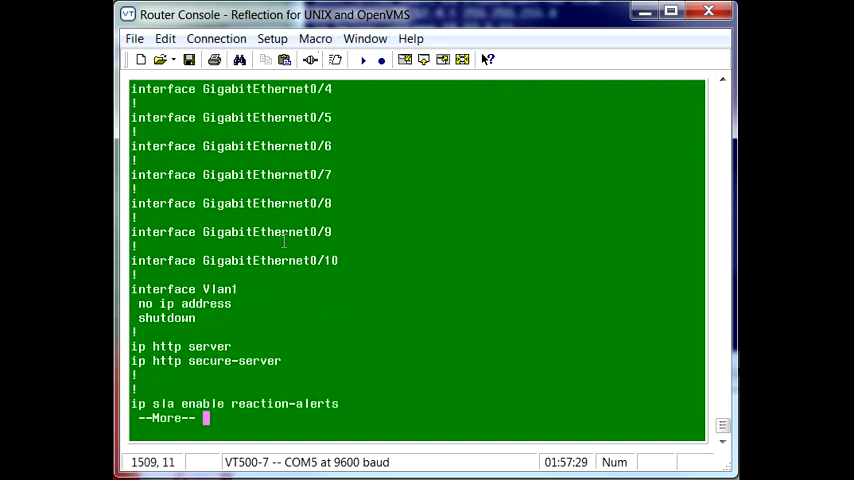
{"action": "key", "text": "space"}
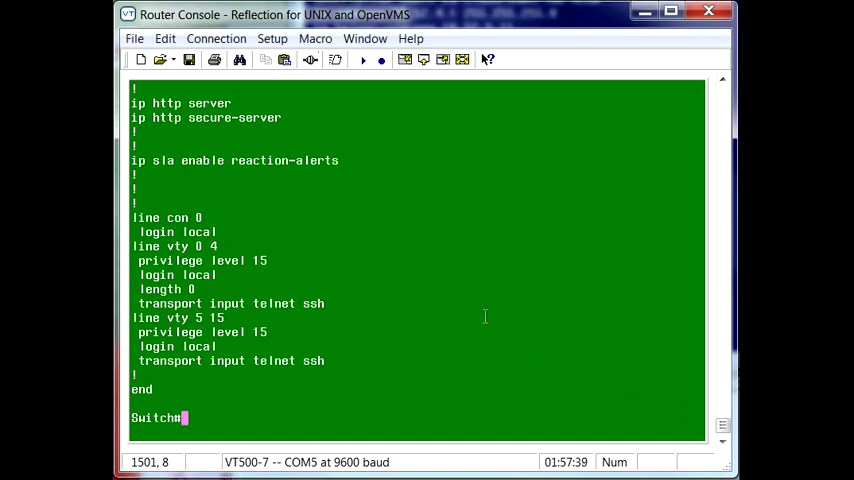
{"action": "type", "text": "copy"}
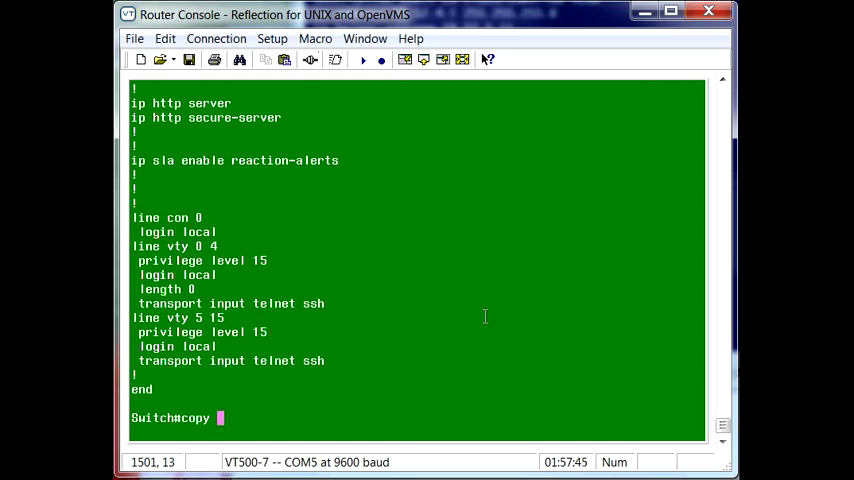
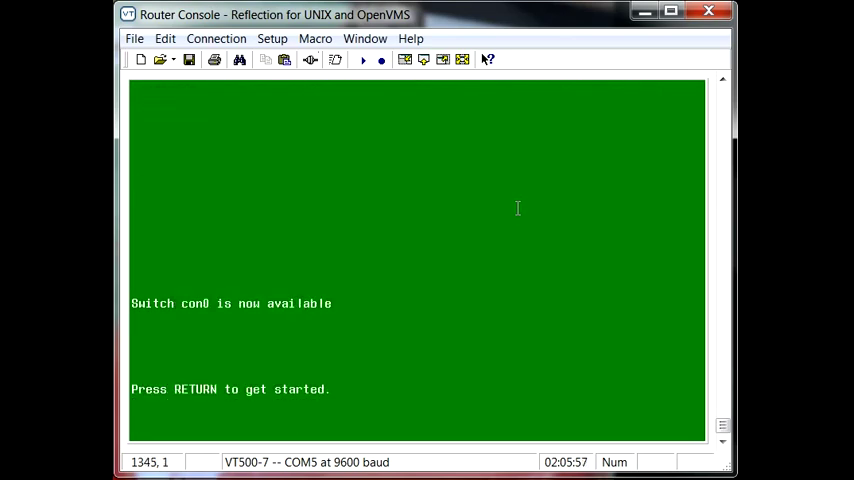
- Begin a console session and enter 'supadmin' at the Username prompt
{"action": "key", "text": "Return"}
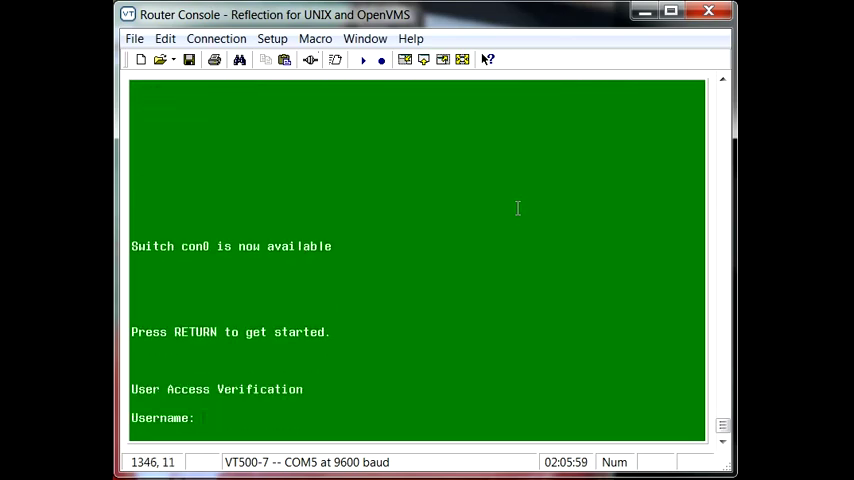
{"action": "type", "text": "supadmin"}
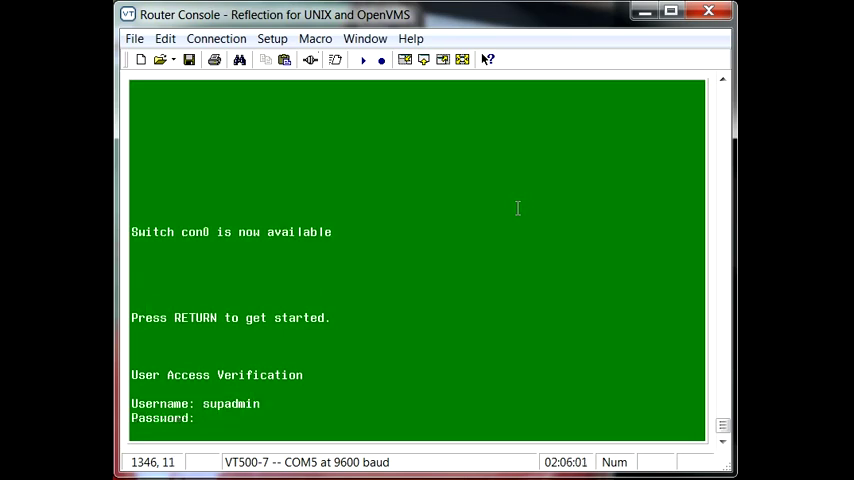